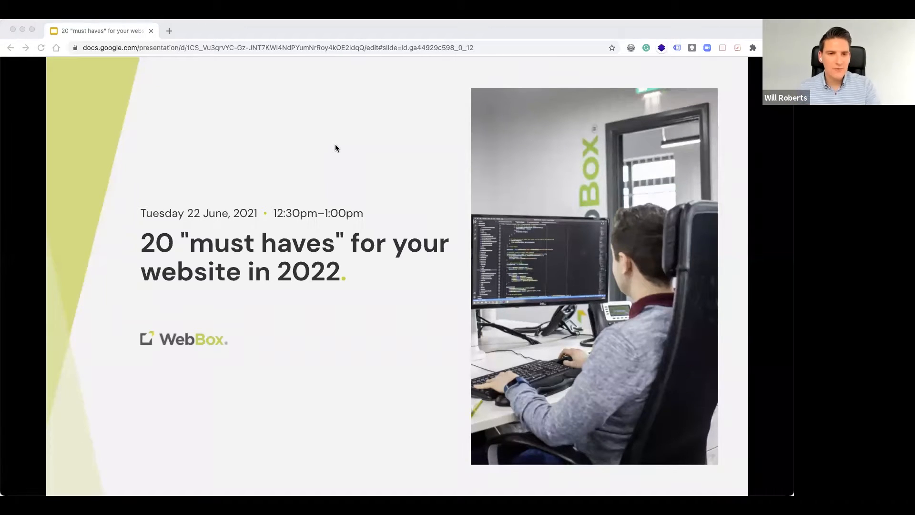
mouse_move(255, 218)
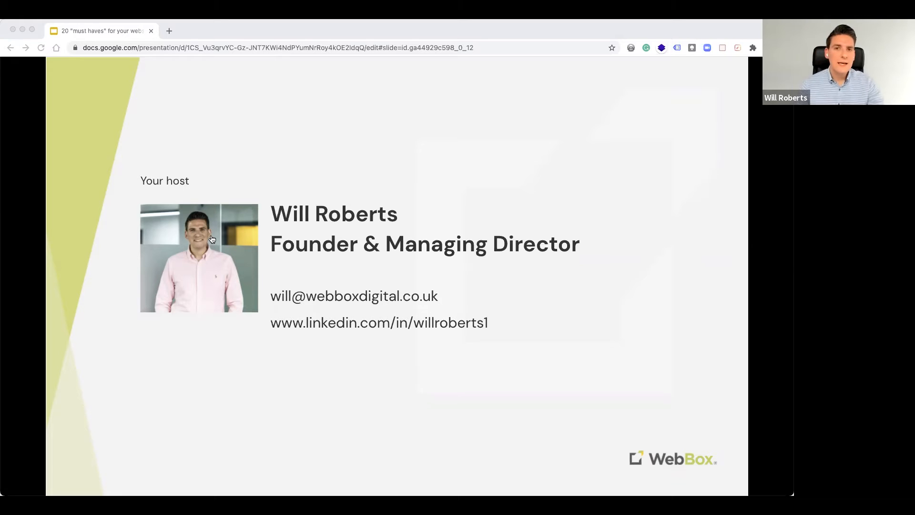
mouse_move(245, 244)
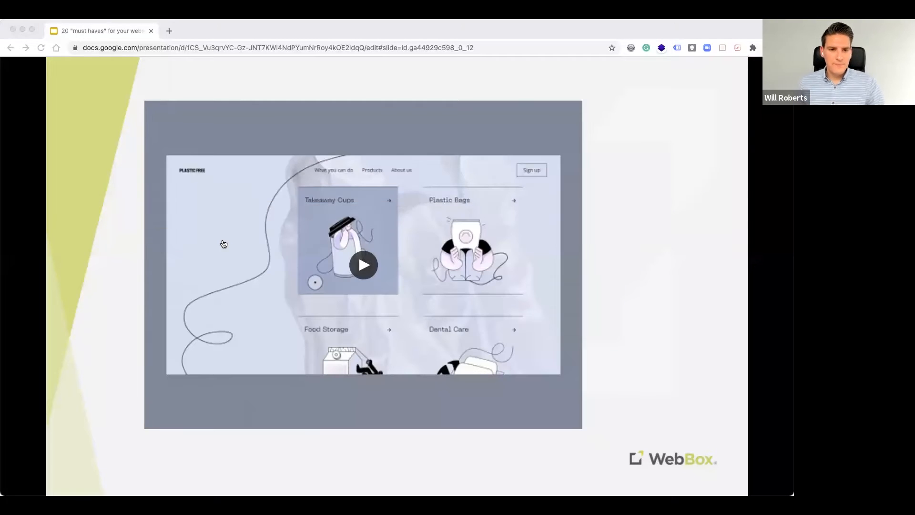
- Advance from the Plastic Free video slide to must-have 1, advanced micro-interactions
left_click(363, 265)
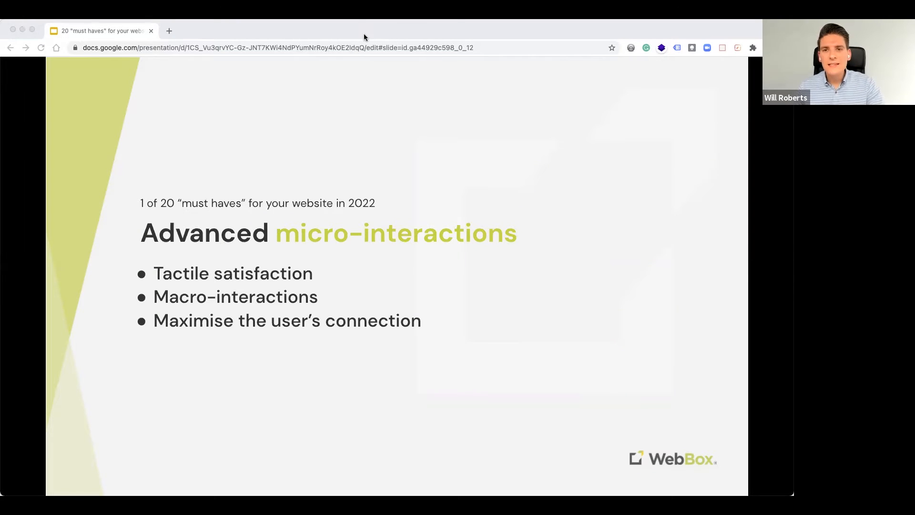
mouse_move(411, 208)
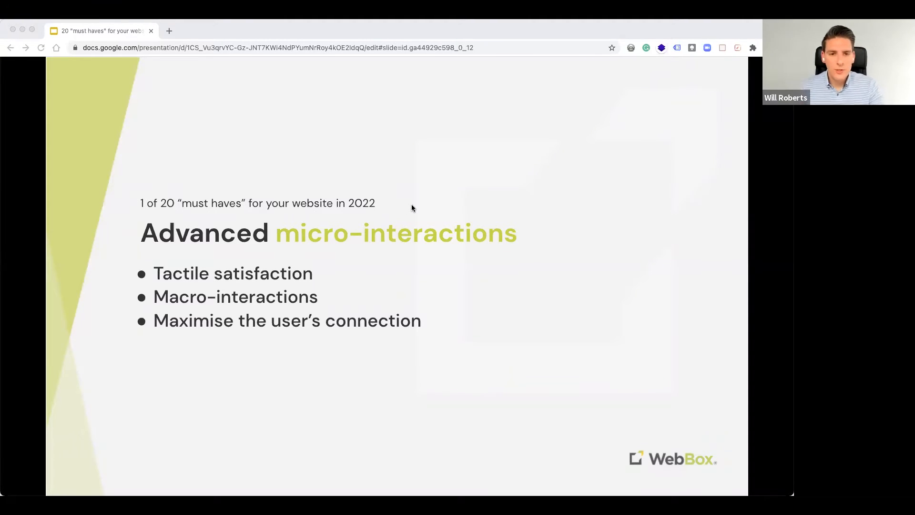
mouse_move(228, 255)
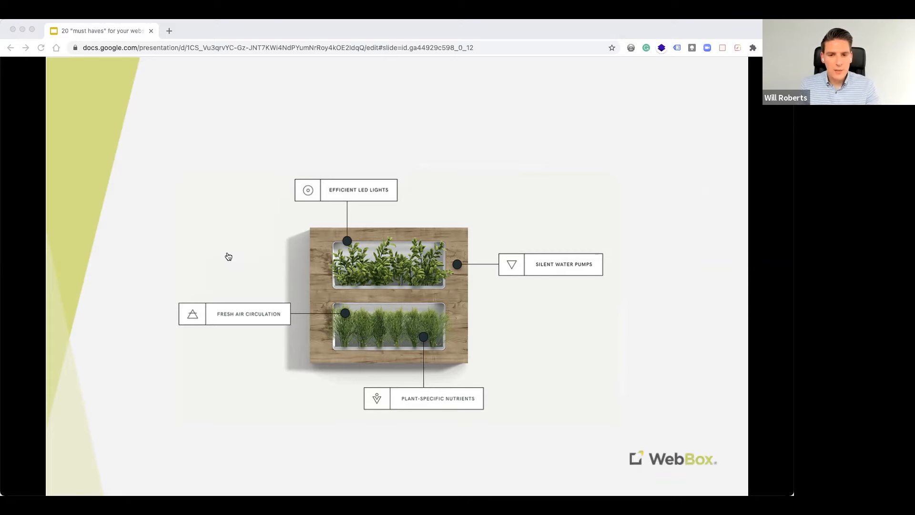
mouse_move(215, 253)
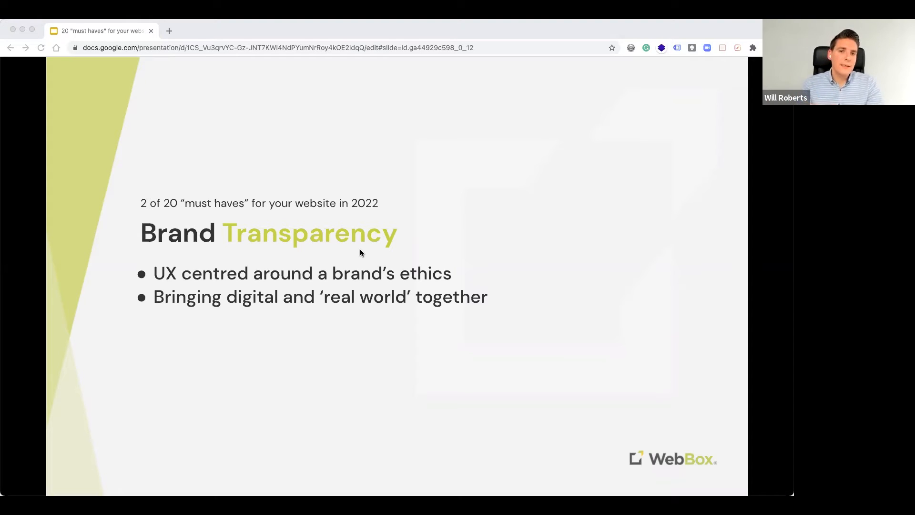
mouse_move(237, 215)
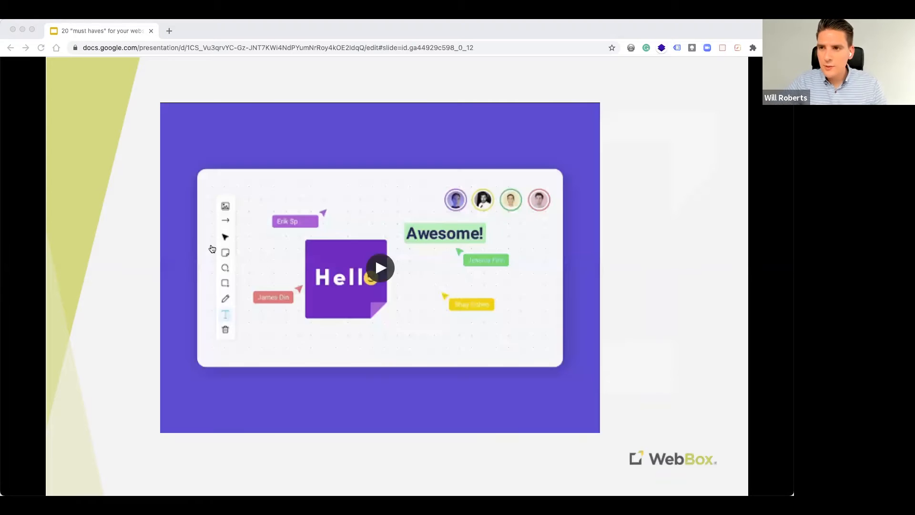
left_click(380, 268)
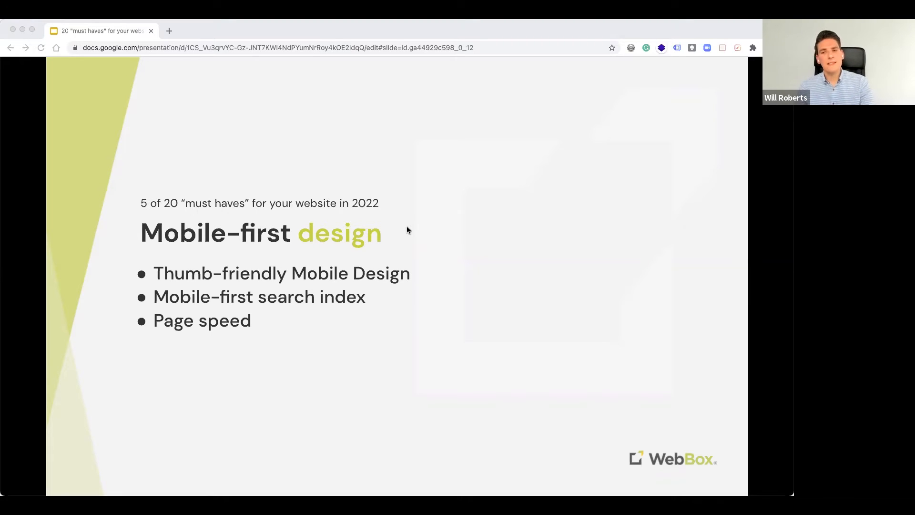
mouse_move(337, 217)
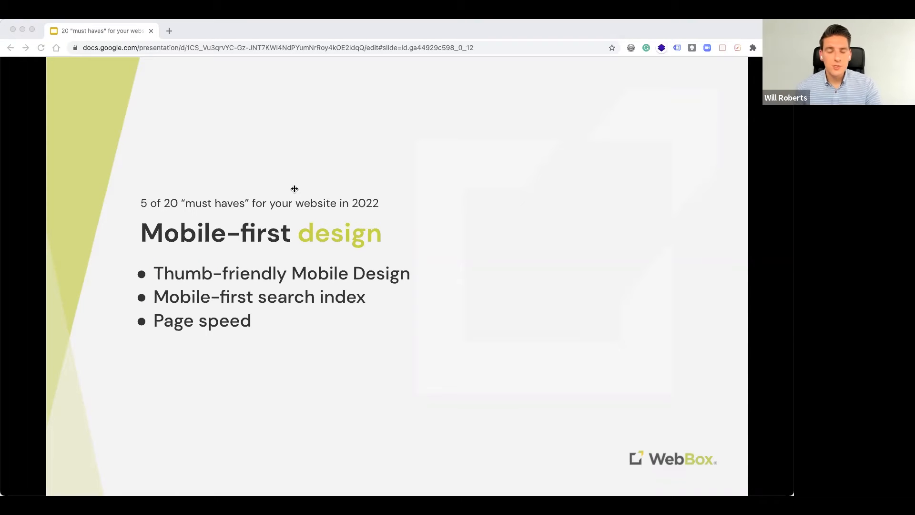
mouse_move(228, 259)
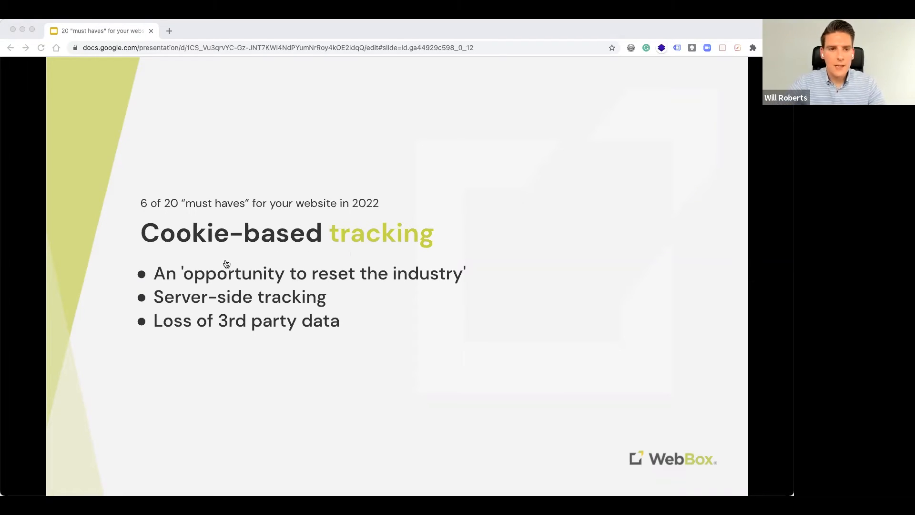
mouse_move(219, 253)
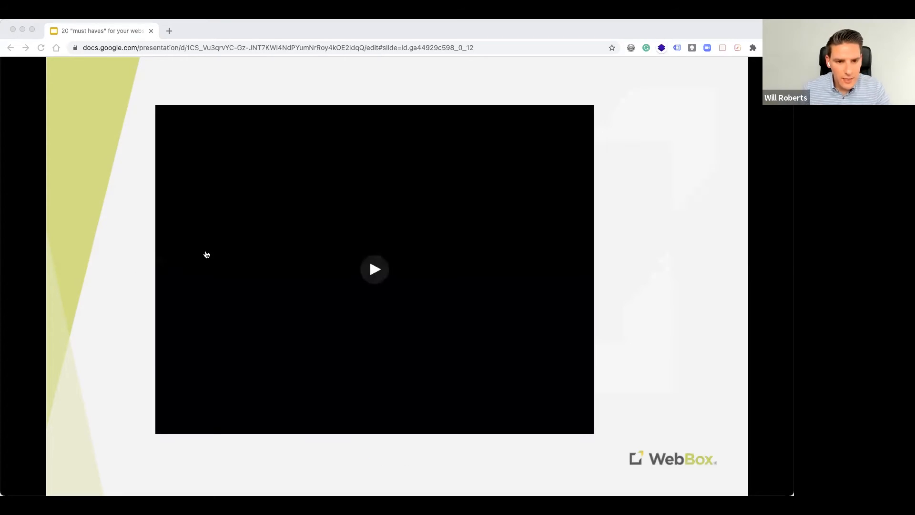
left_click(374, 269)
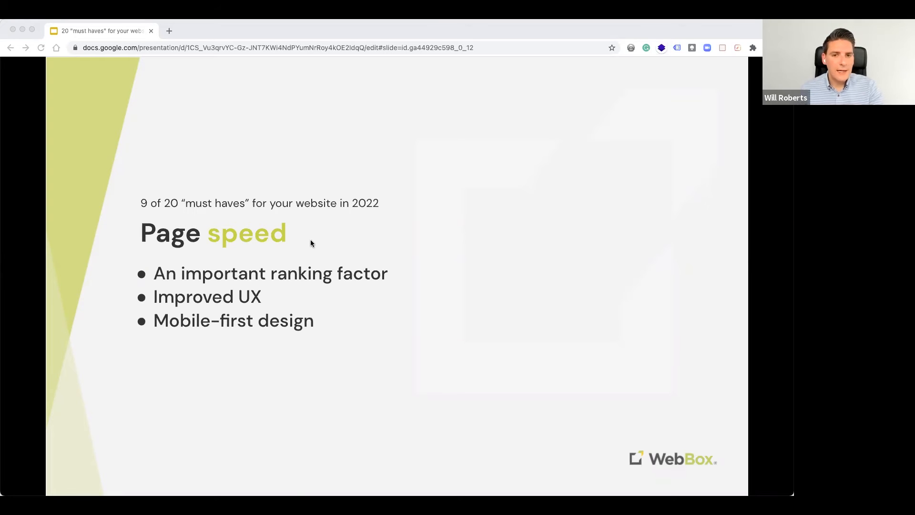
mouse_move(350, 240)
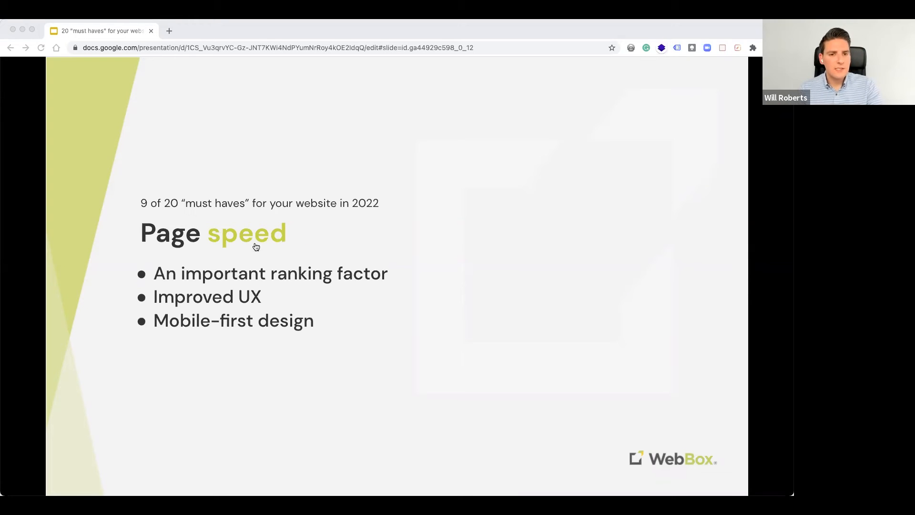
mouse_move(228, 252)
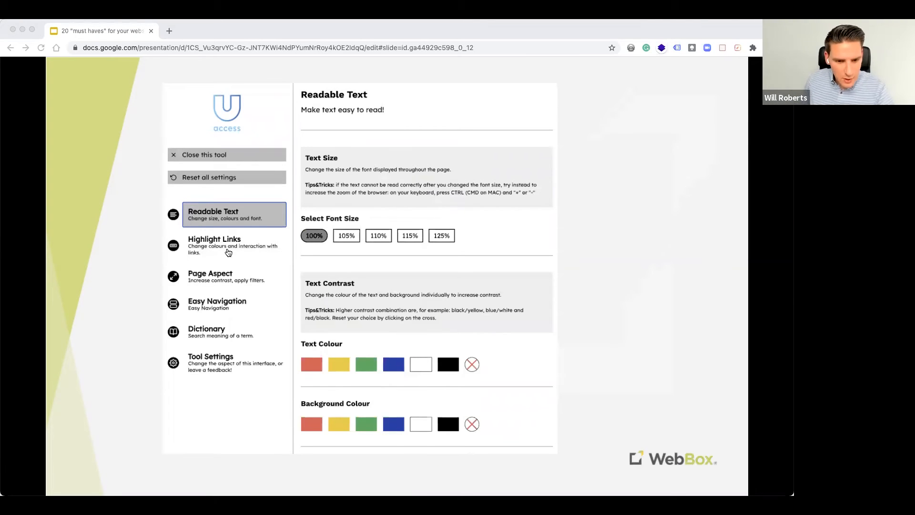
mouse_move(117, 454)
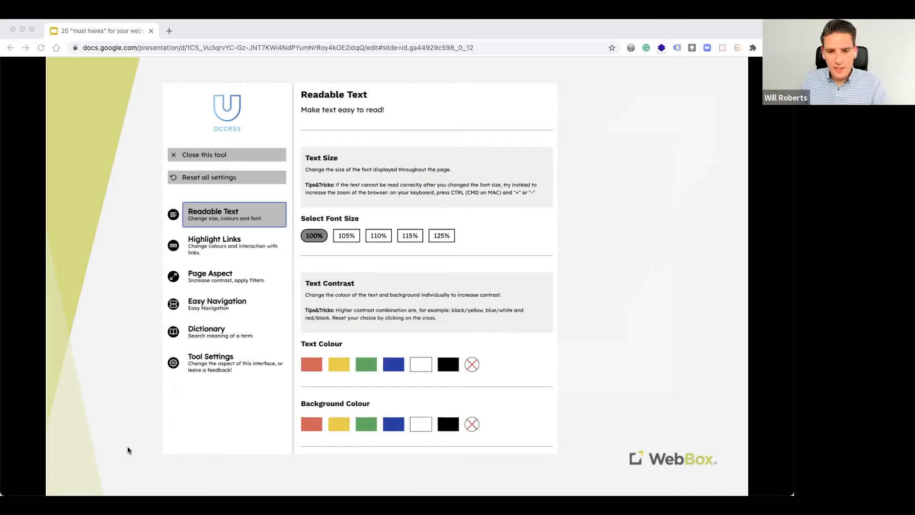
mouse_move(221, 254)
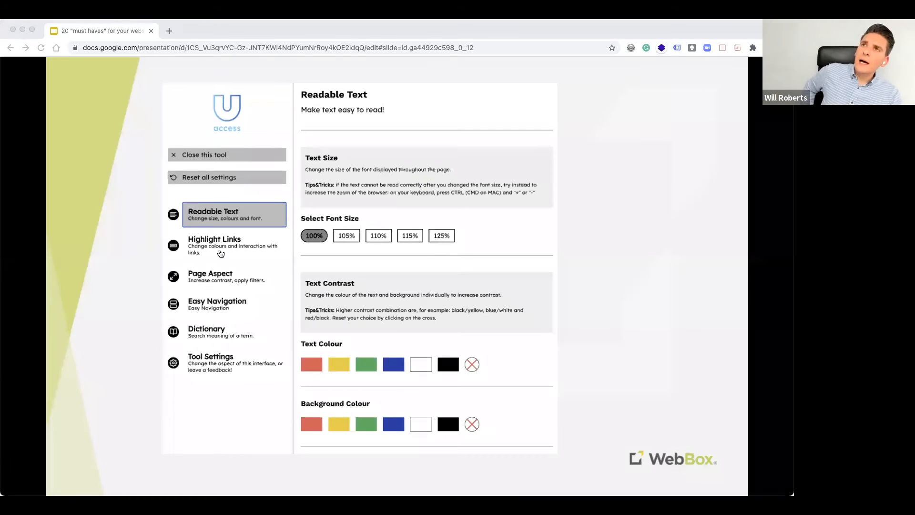
- Advance to must-have 10 of 20, Accessibility, covering accessible design and WCAG 2.1
left_click(204, 154)
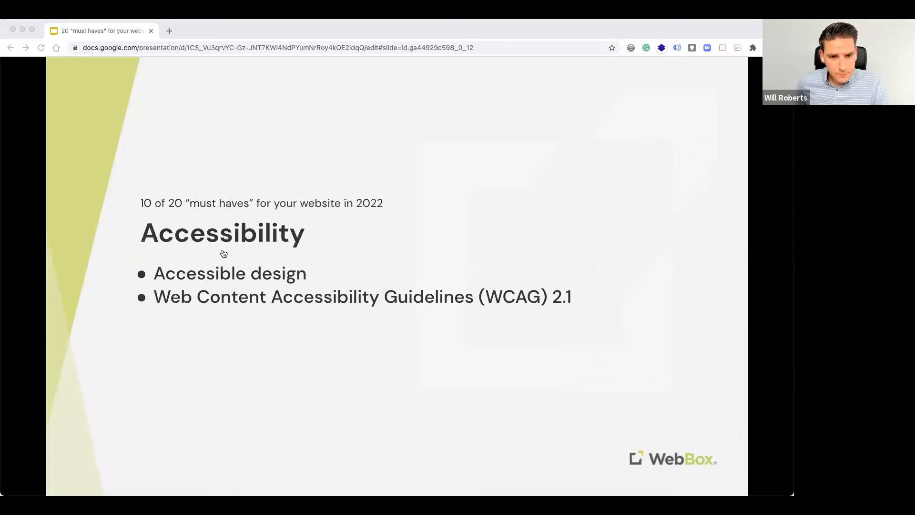
mouse_move(344, 217)
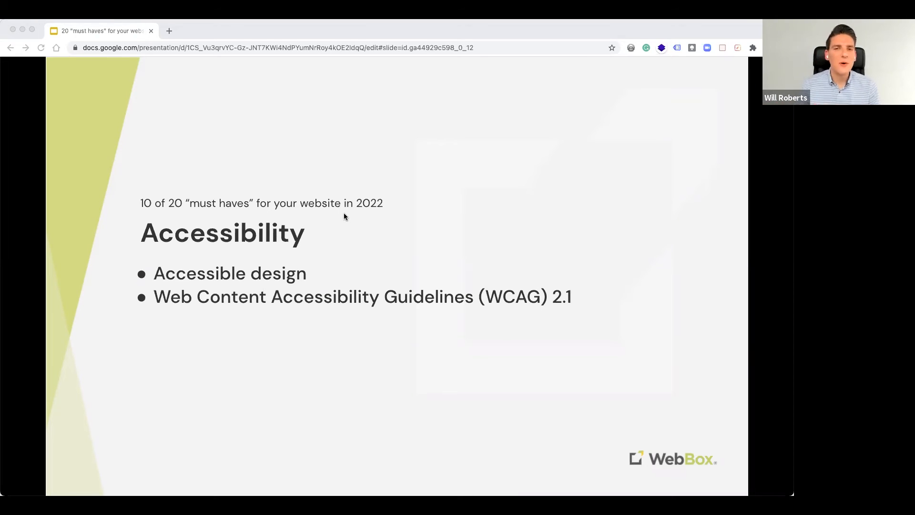
mouse_move(257, 232)
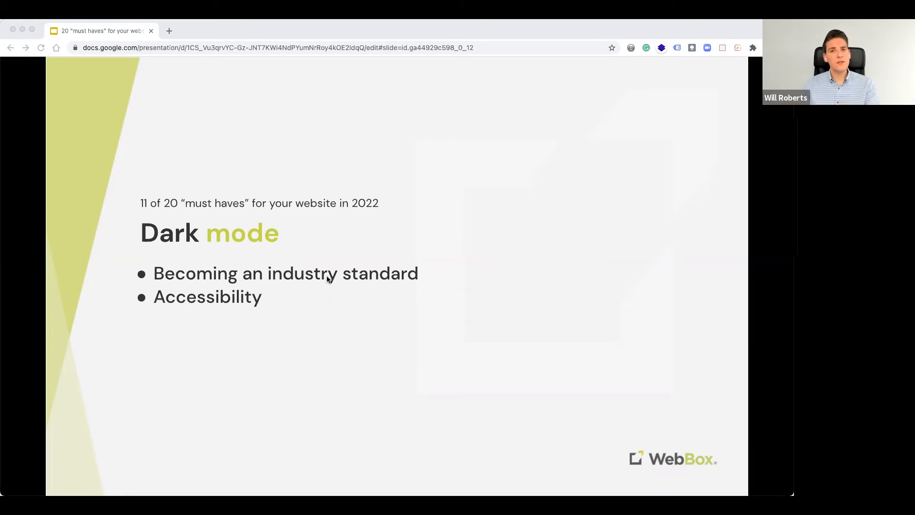
mouse_move(226, 257)
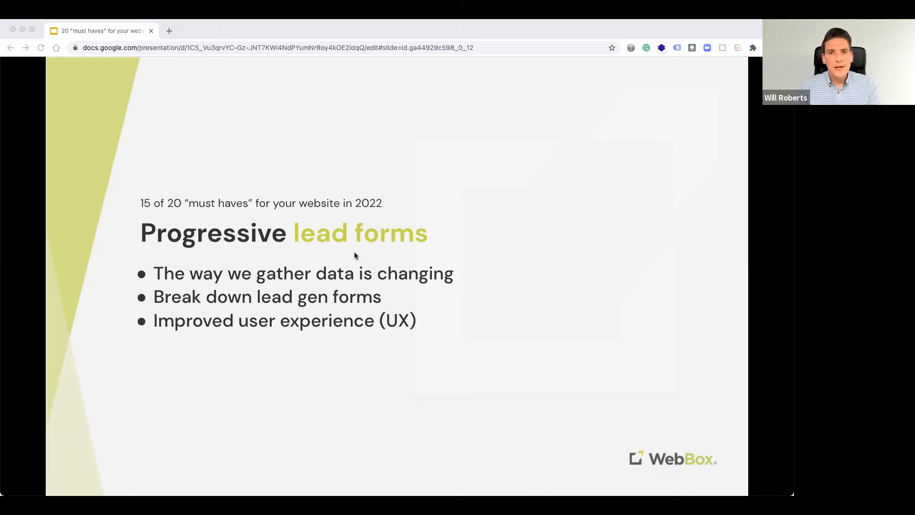
mouse_move(232, 247)
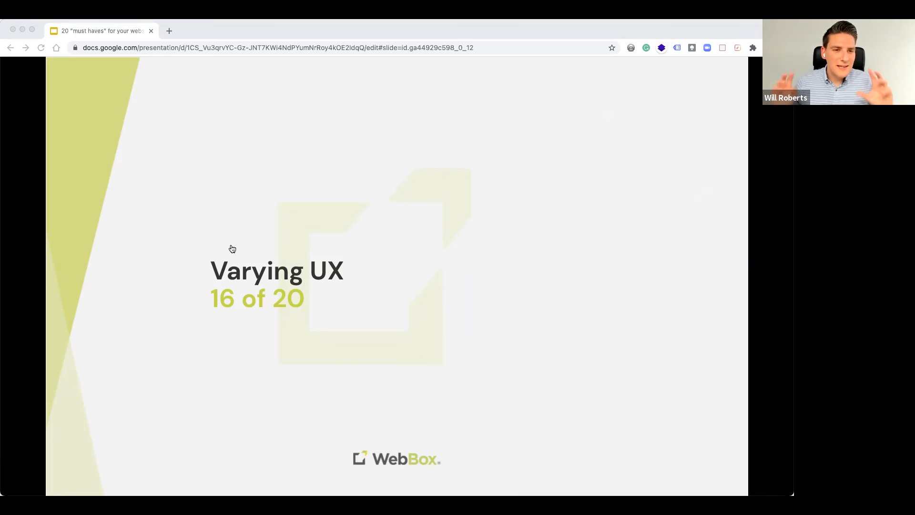
mouse_move(211, 238)
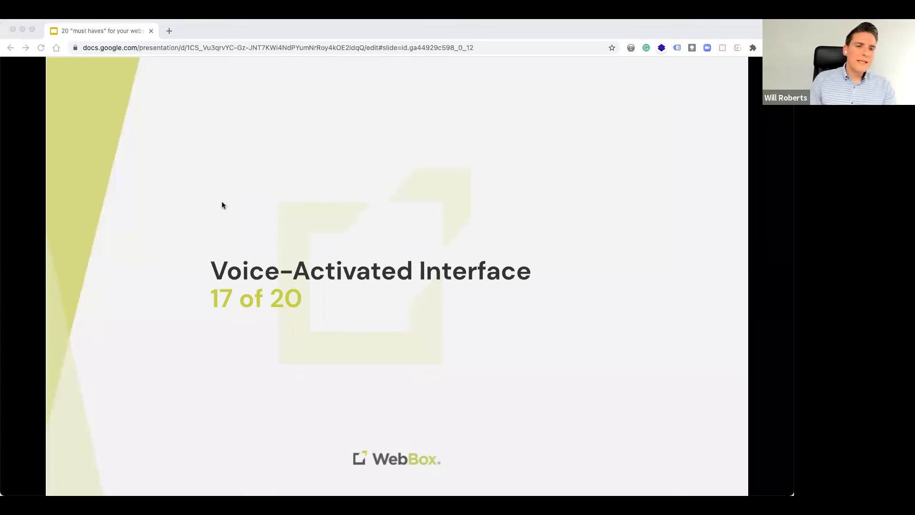
mouse_move(221, 252)
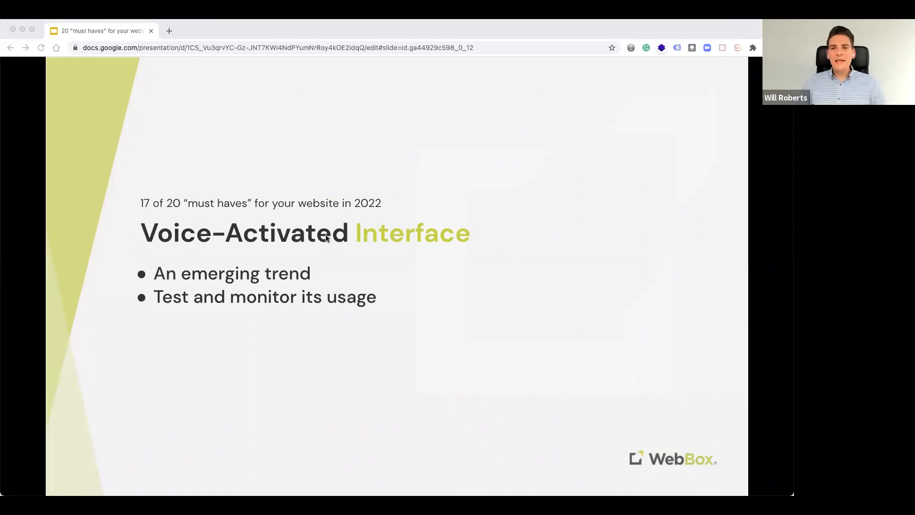
mouse_move(398, 164)
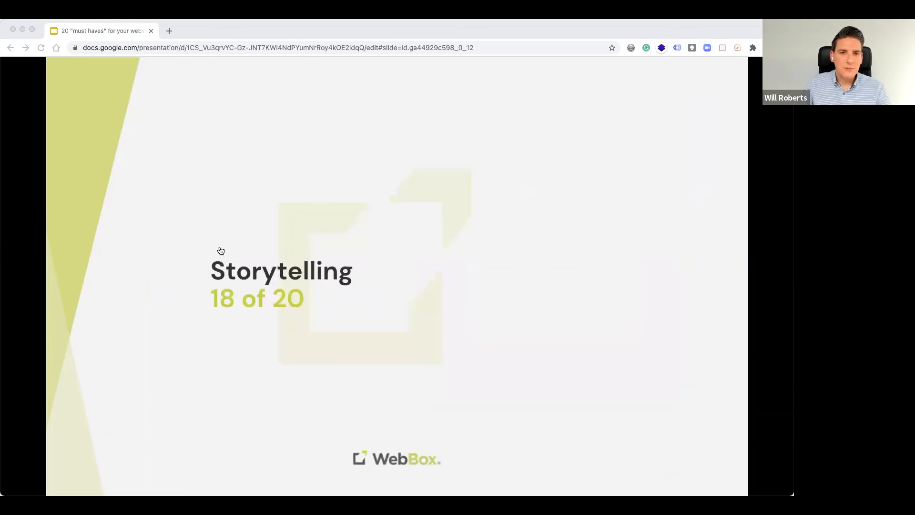
mouse_move(233, 185)
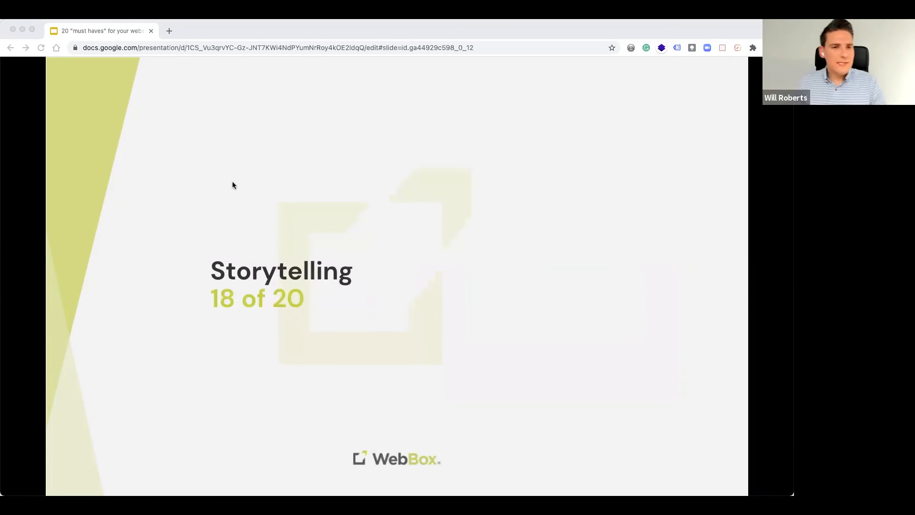
mouse_move(213, 249)
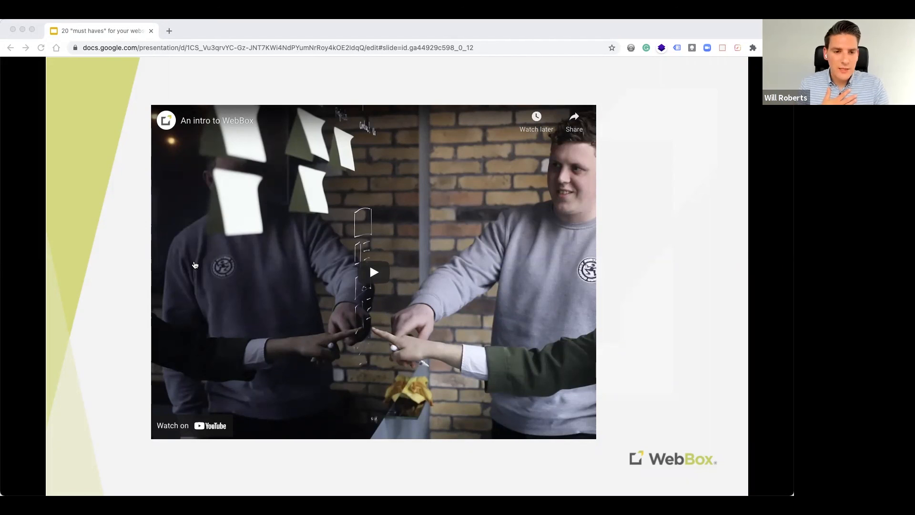
- Advance past the Storytelling example video to the 'Landing pages 19 of 20' slide
left_click(372, 272)
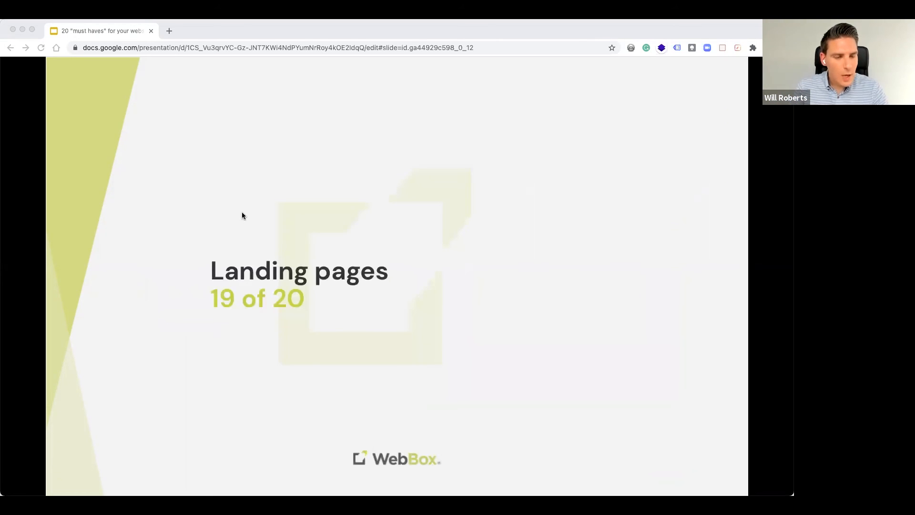
mouse_move(230, 242)
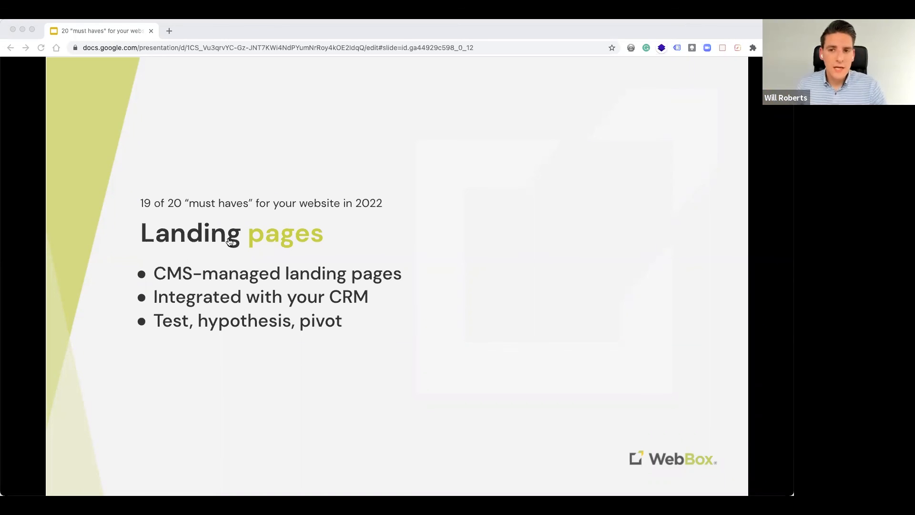
mouse_move(414, 234)
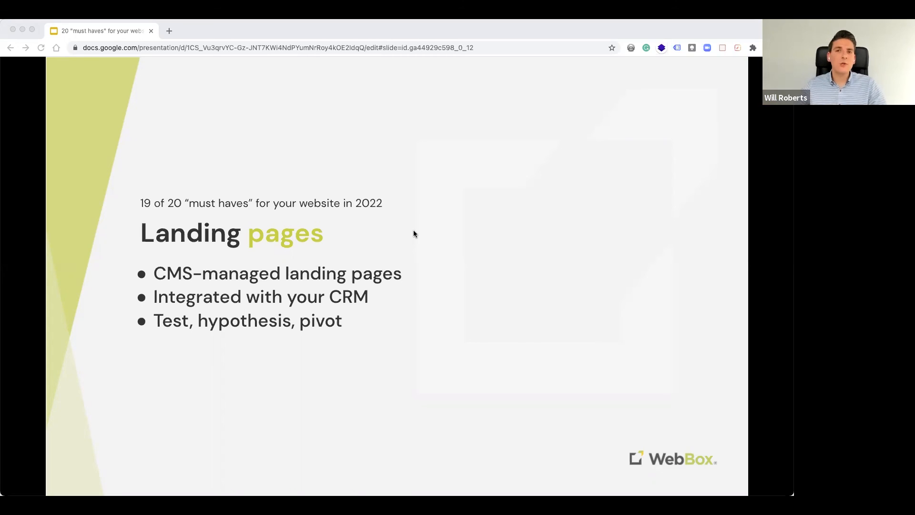
mouse_move(242, 252)
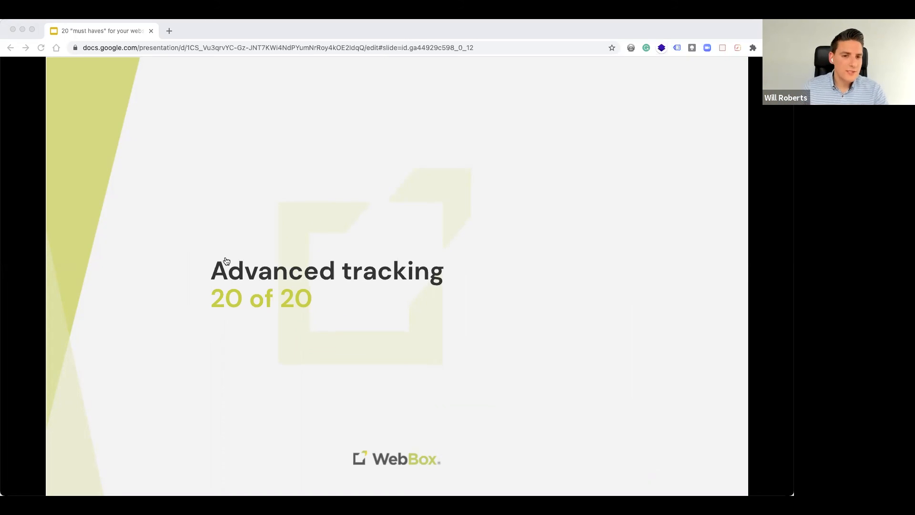
mouse_move(216, 256)
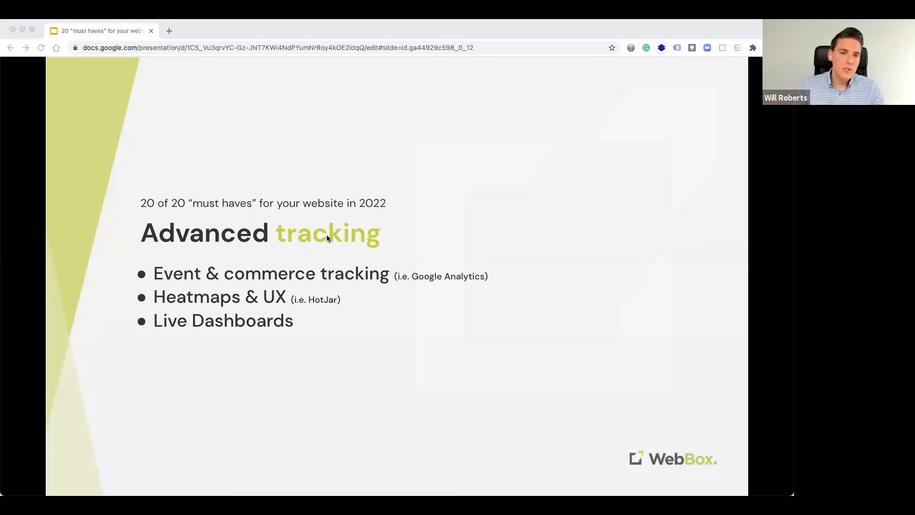
mouse_move(247, 201)
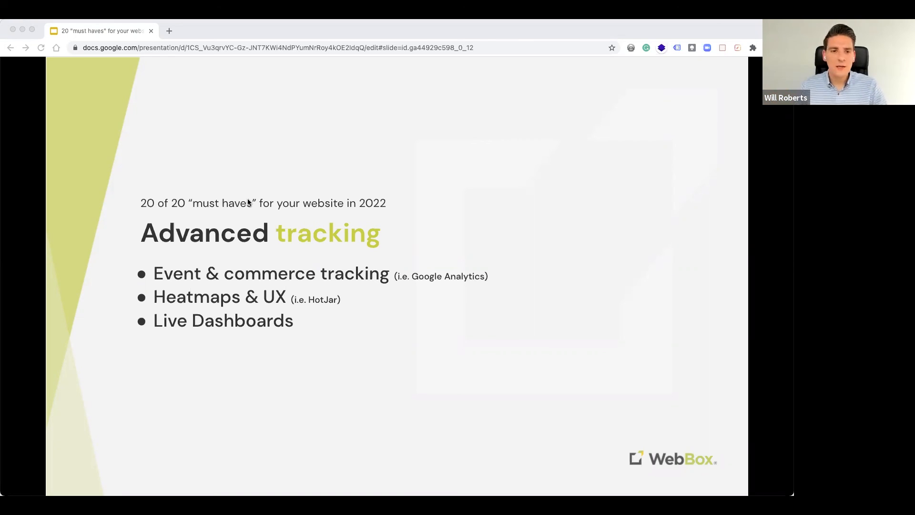
mouse_move(201, 247)
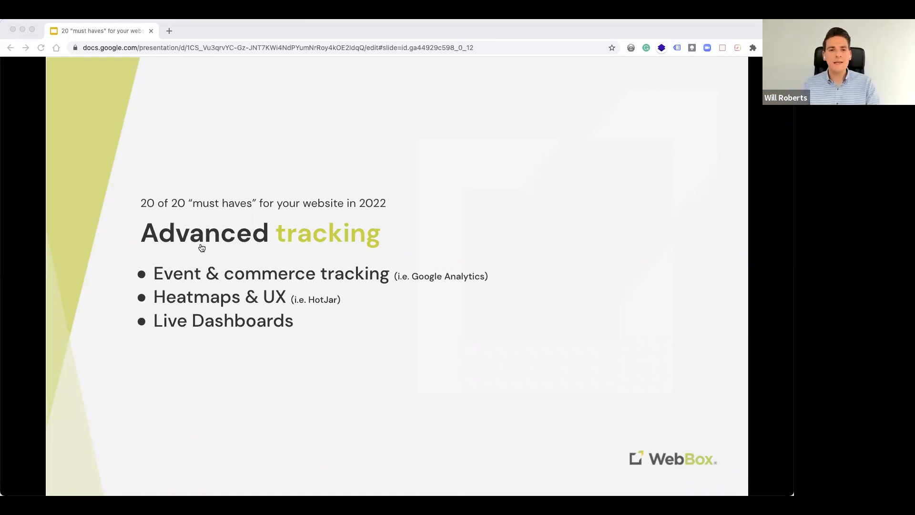
mouse_move(201, 260)
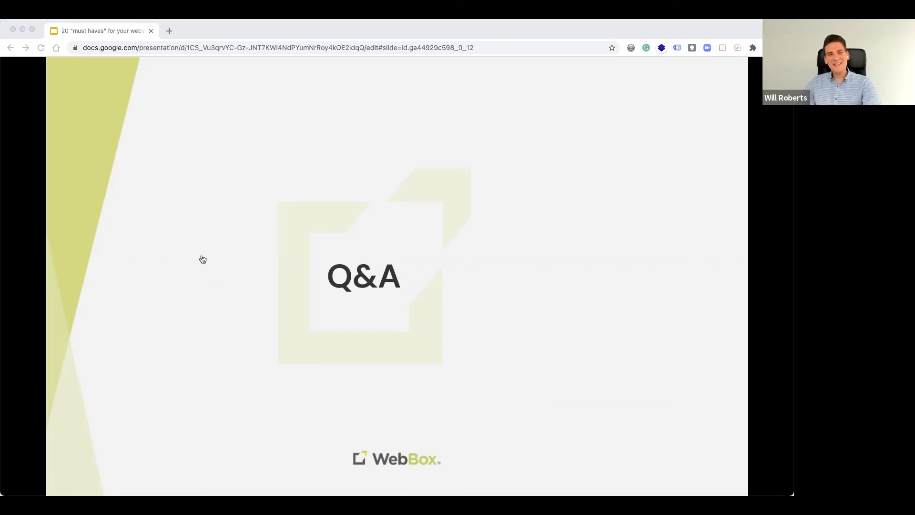
mouse_move(252, 216)
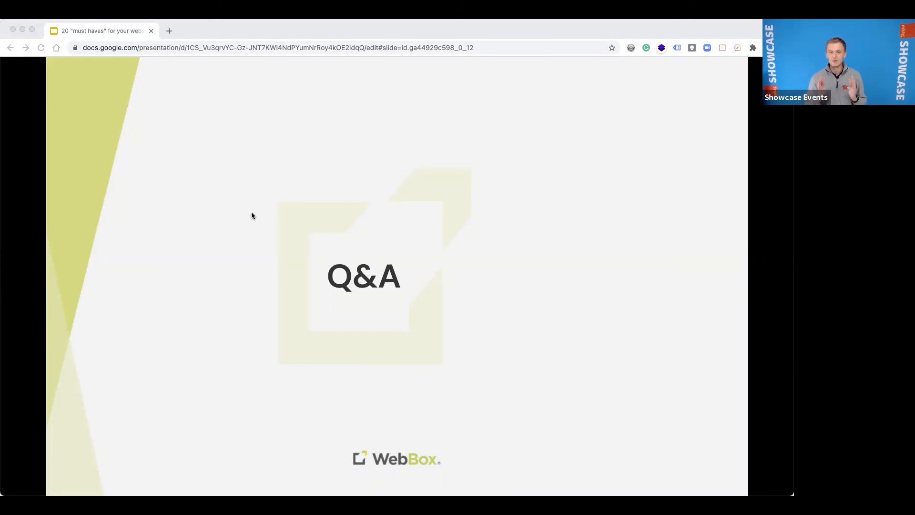
mouse_move(224, 88)
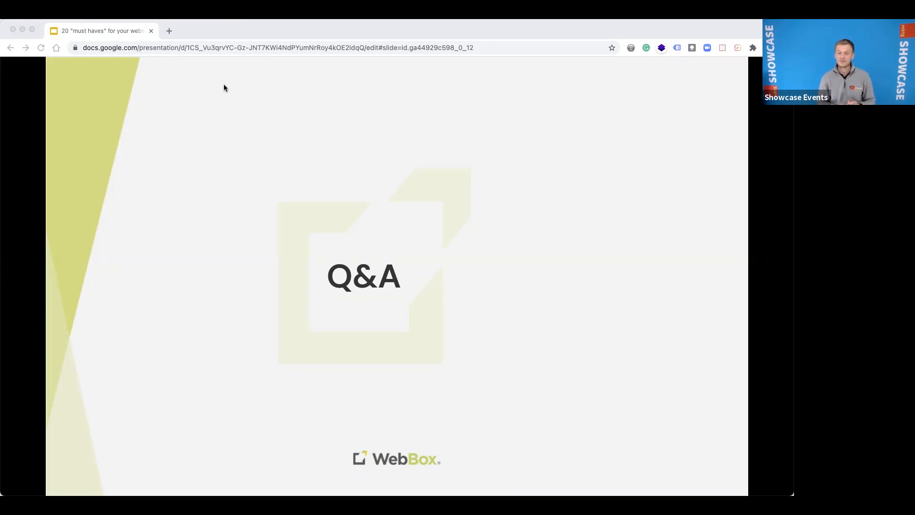
mouse_move(258, 75)
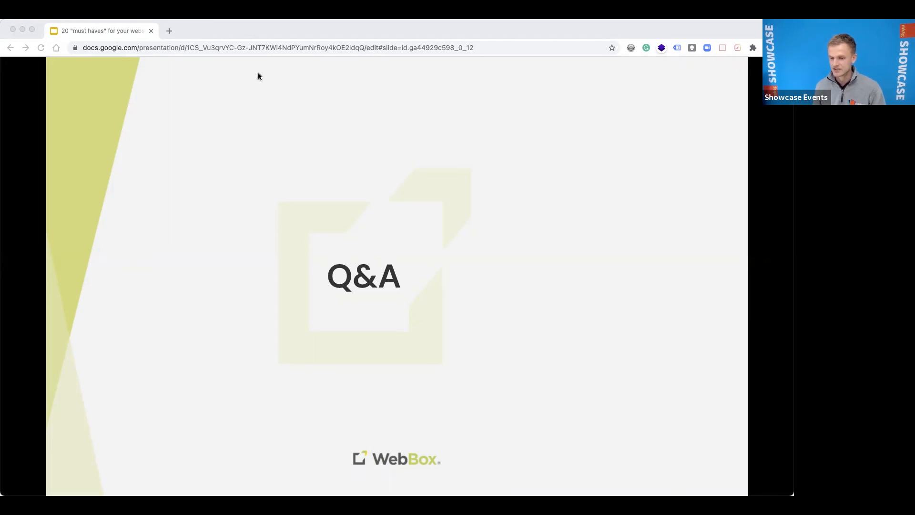
mouse_move(324, 403)
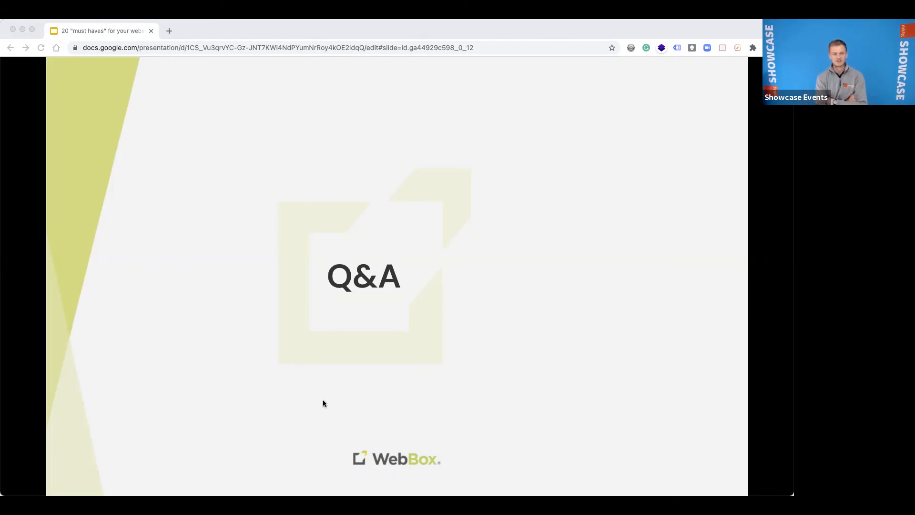
mouse_move(384, 394)
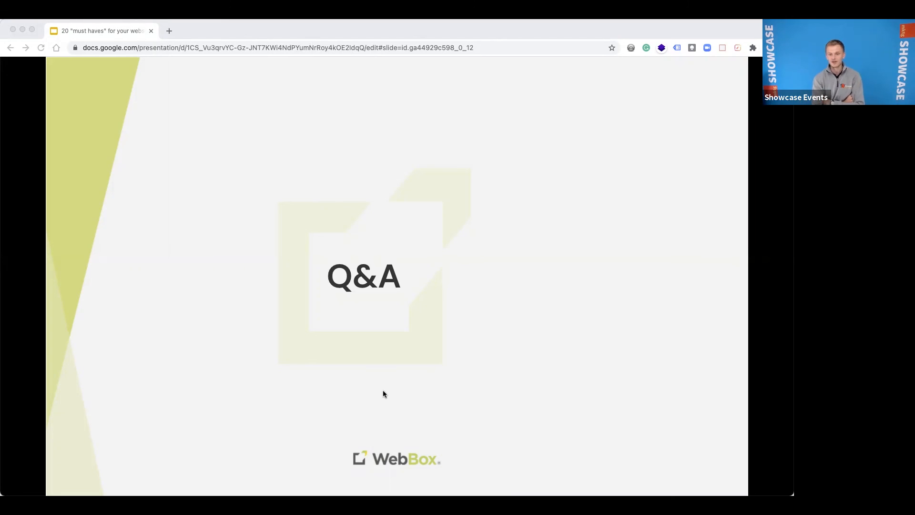
mouse_move(268, 282)
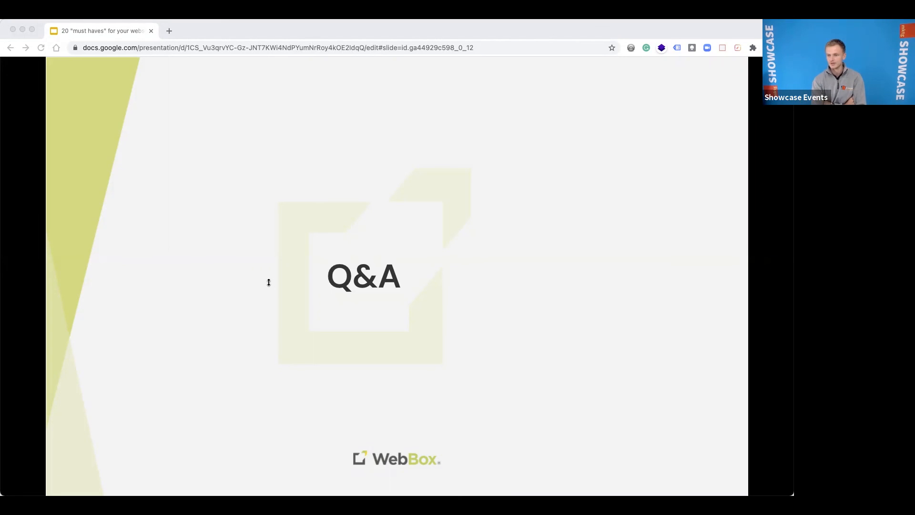
mouse_move(220, 387)
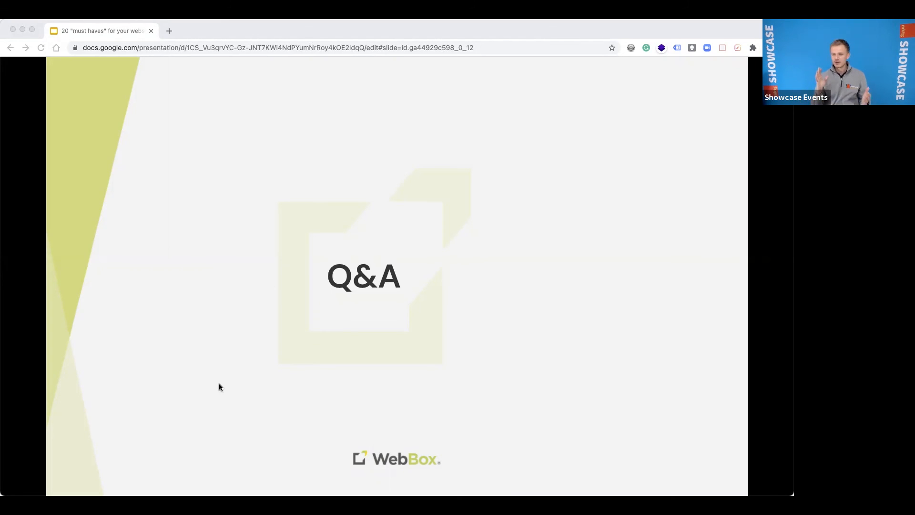
mouse_move(372, 161)
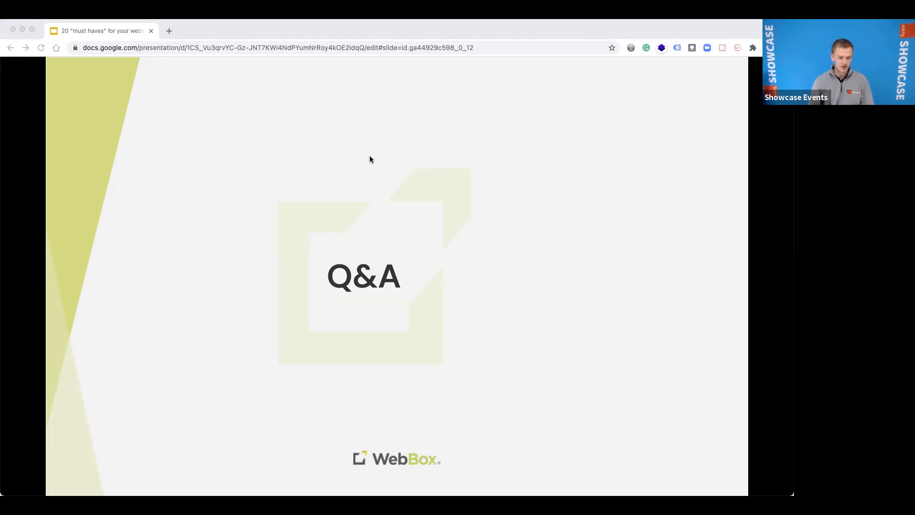
mouse_move(350, 164)
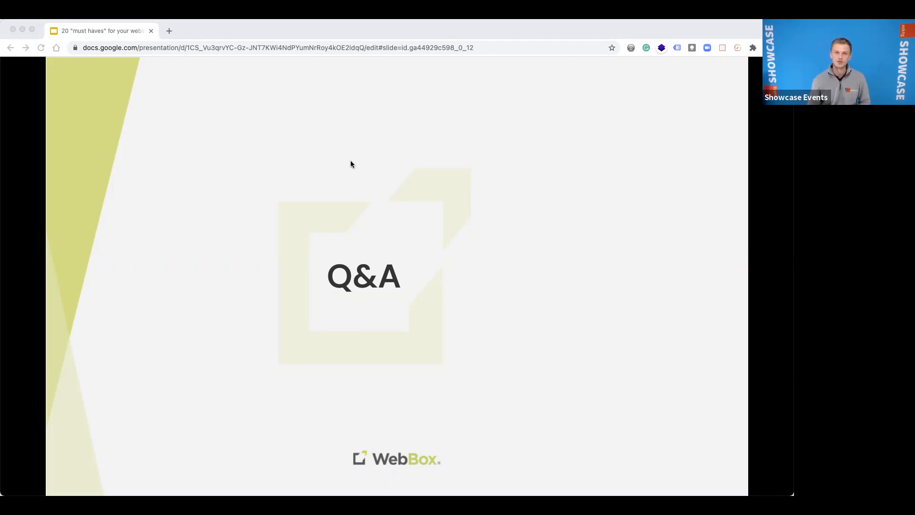
mouse_move(281, 215)
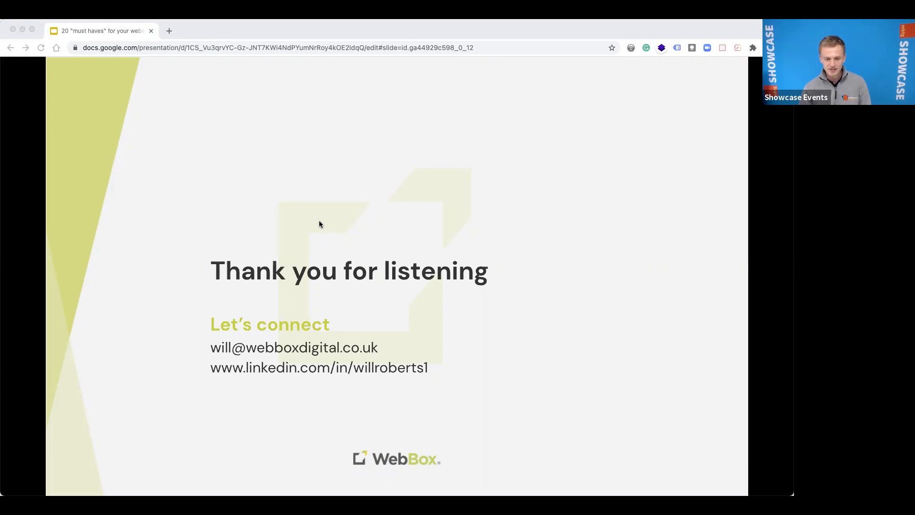
mouse_move(195, 228)
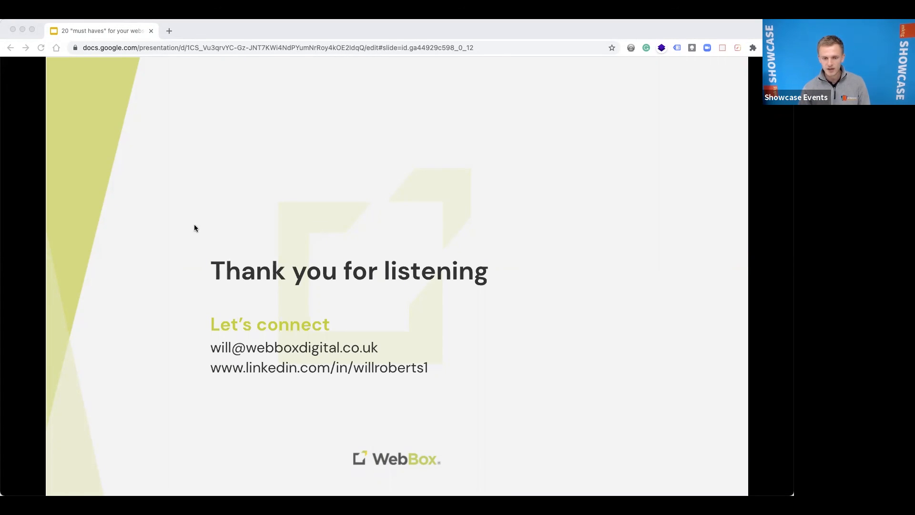
mouse_move(221, 347)
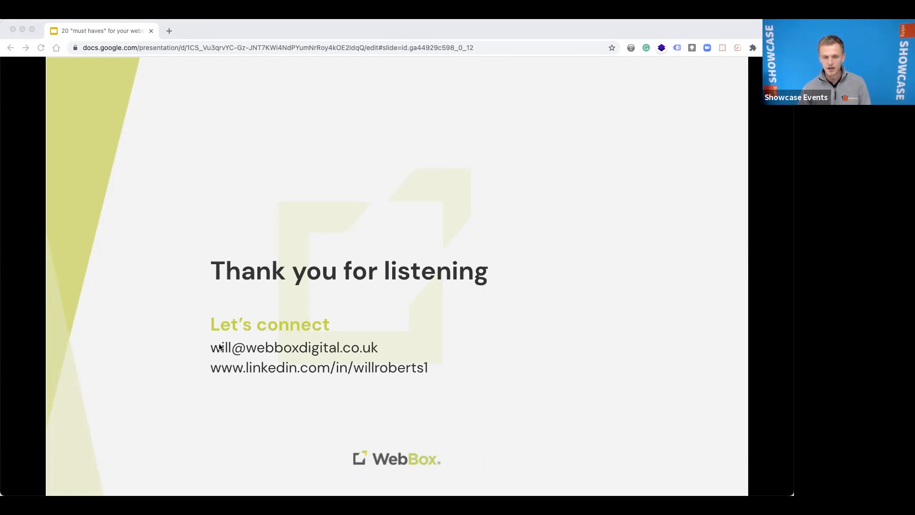
mouse_move(337, 296)
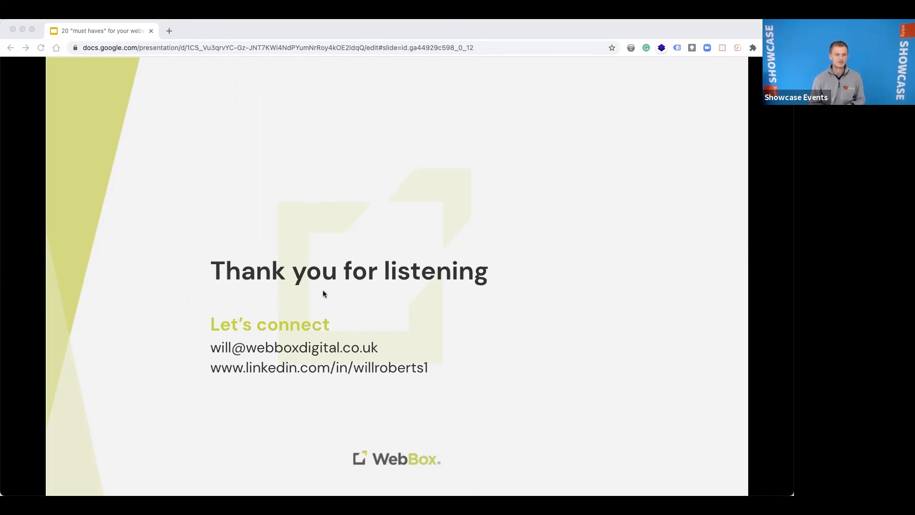
mouse_move(150, 462)
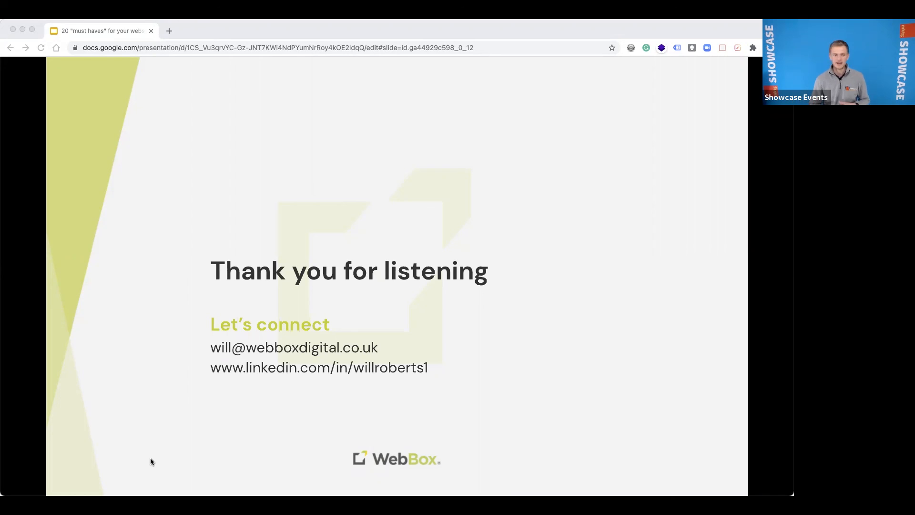
mouse_move(341, 289)
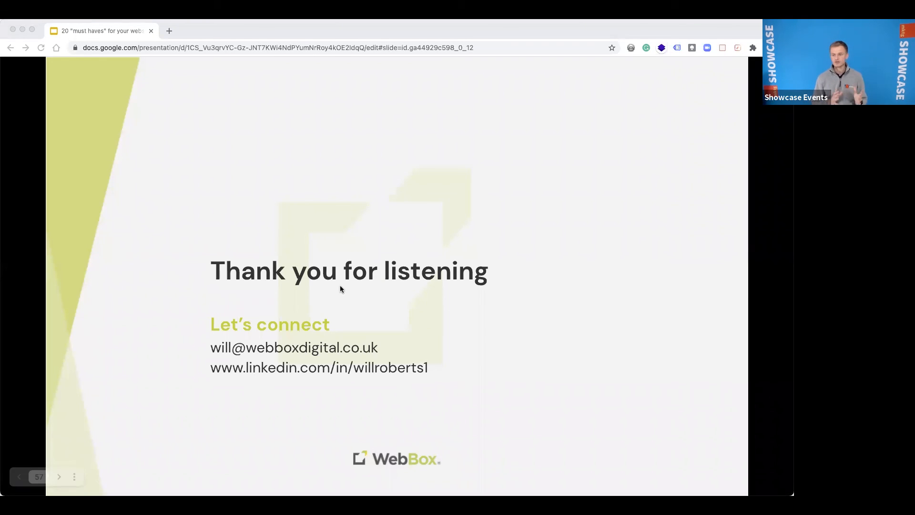
mouse_move(306, 84)
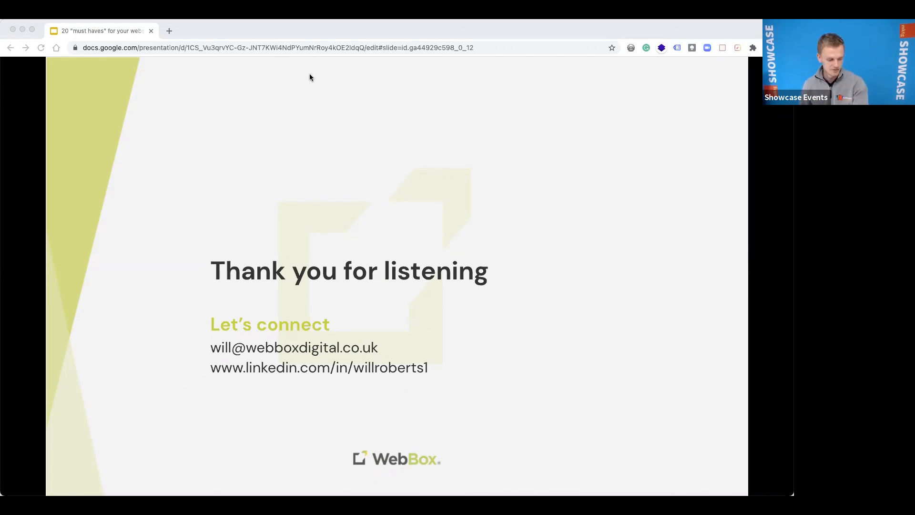
mouse_move(208, 410)
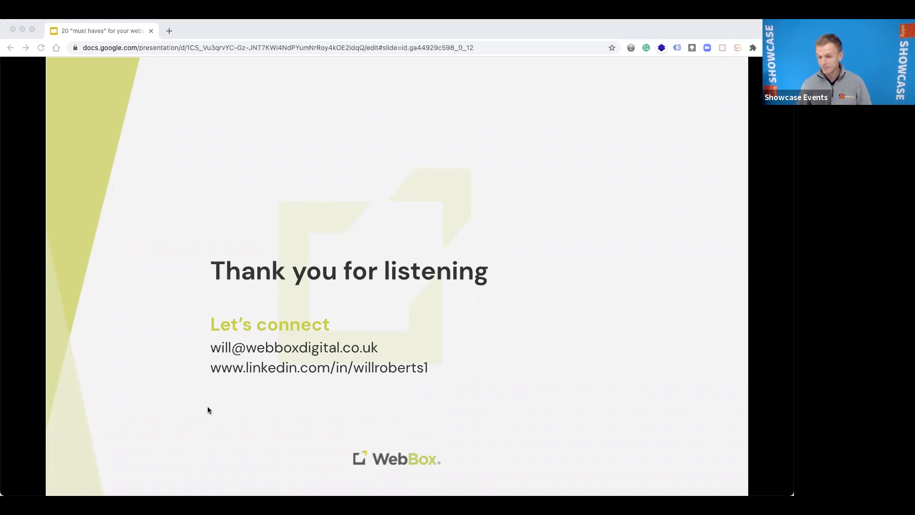
mouse_move(221, 397)
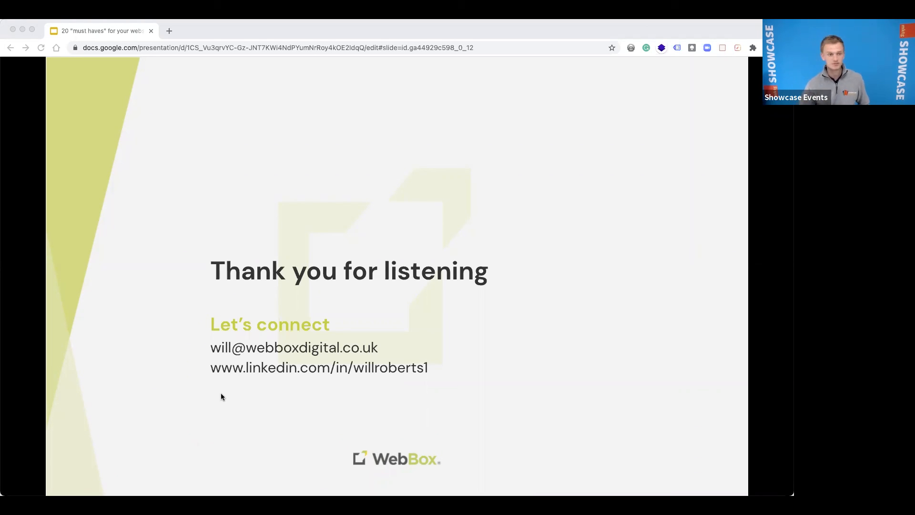